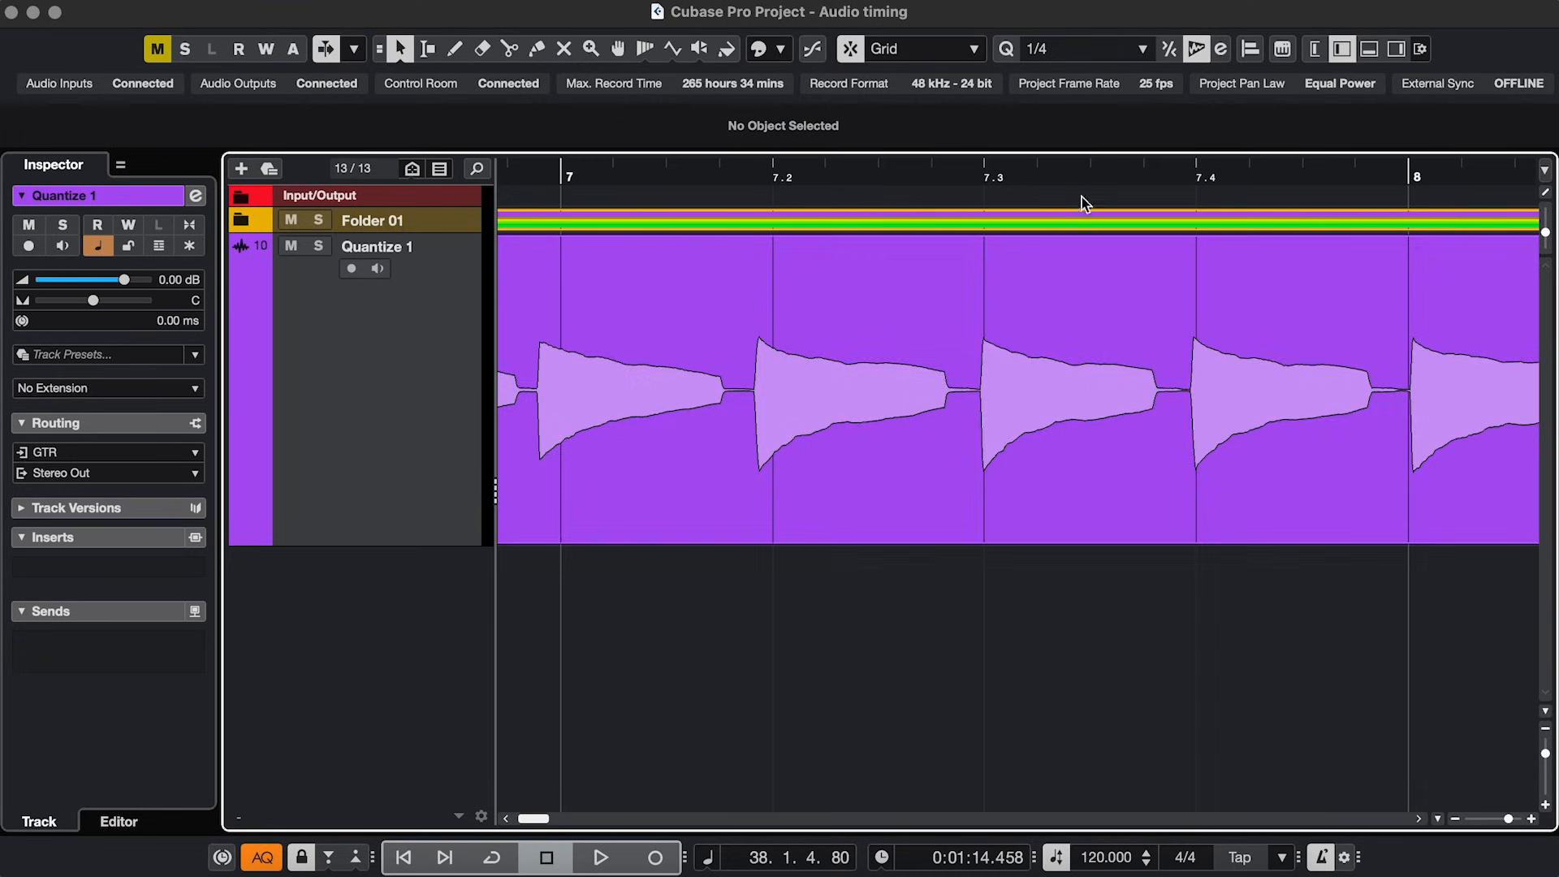
Step: Review the Quantize event in the Sample Editor, then select the Free warp guitar track
key(q)
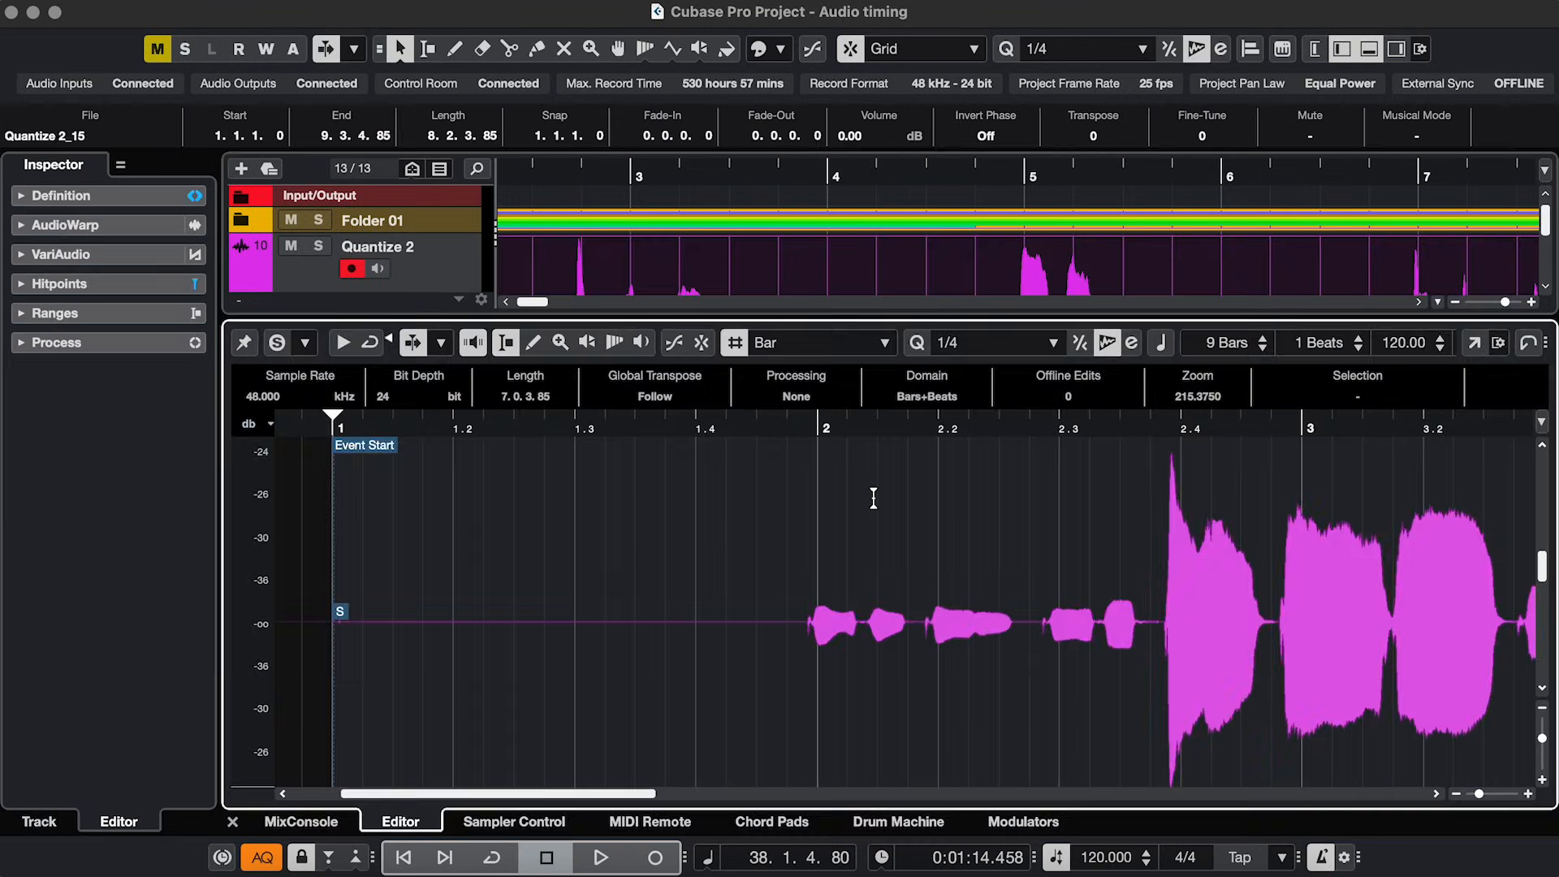
click(61, 282)
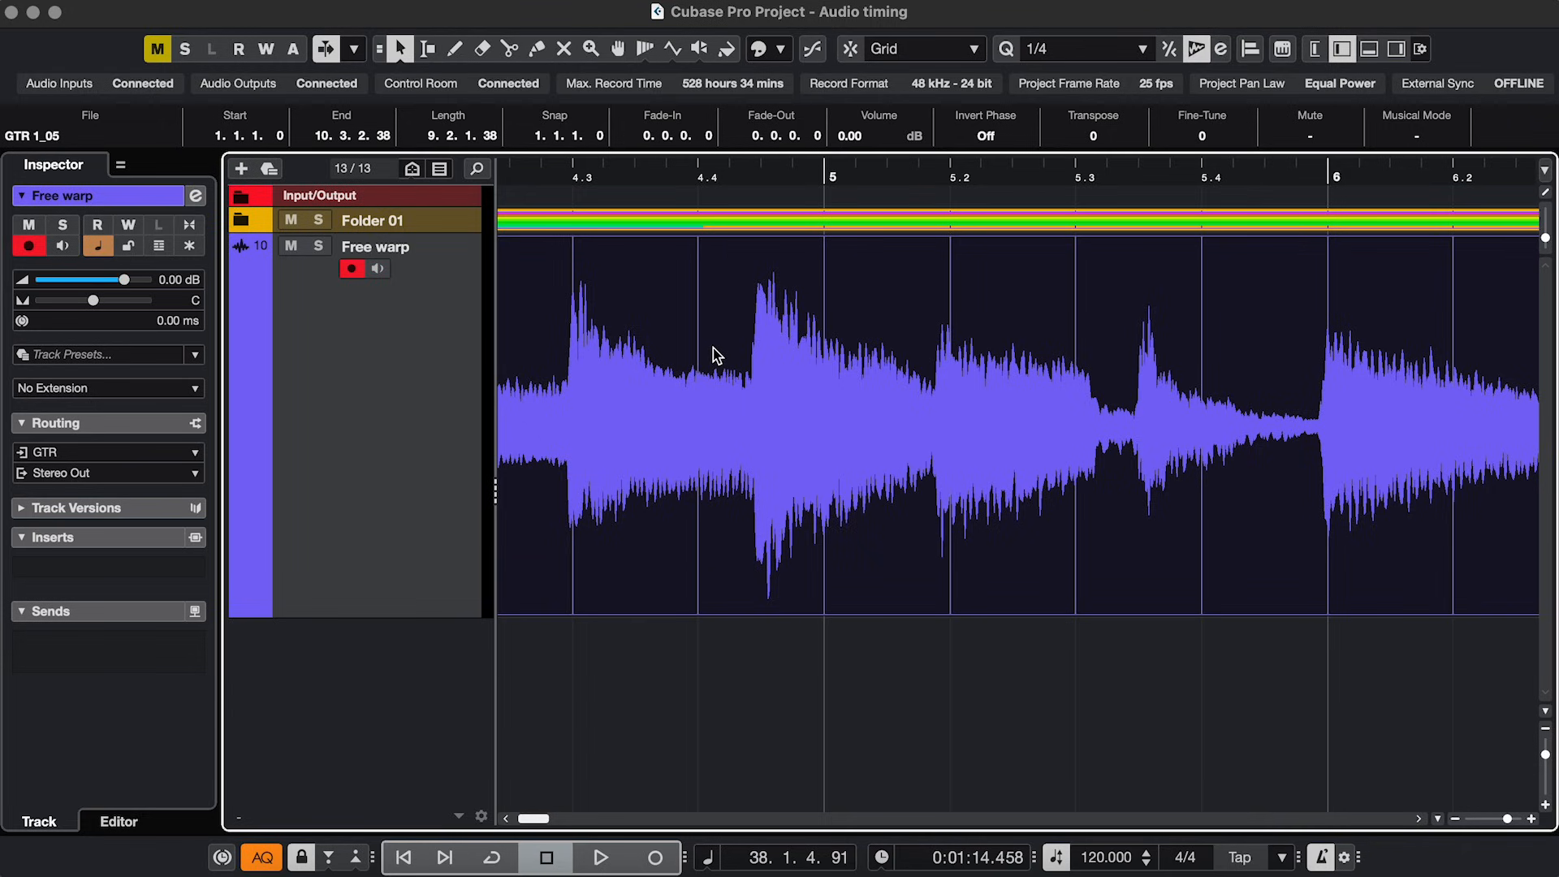
mouse_move(643, 52)
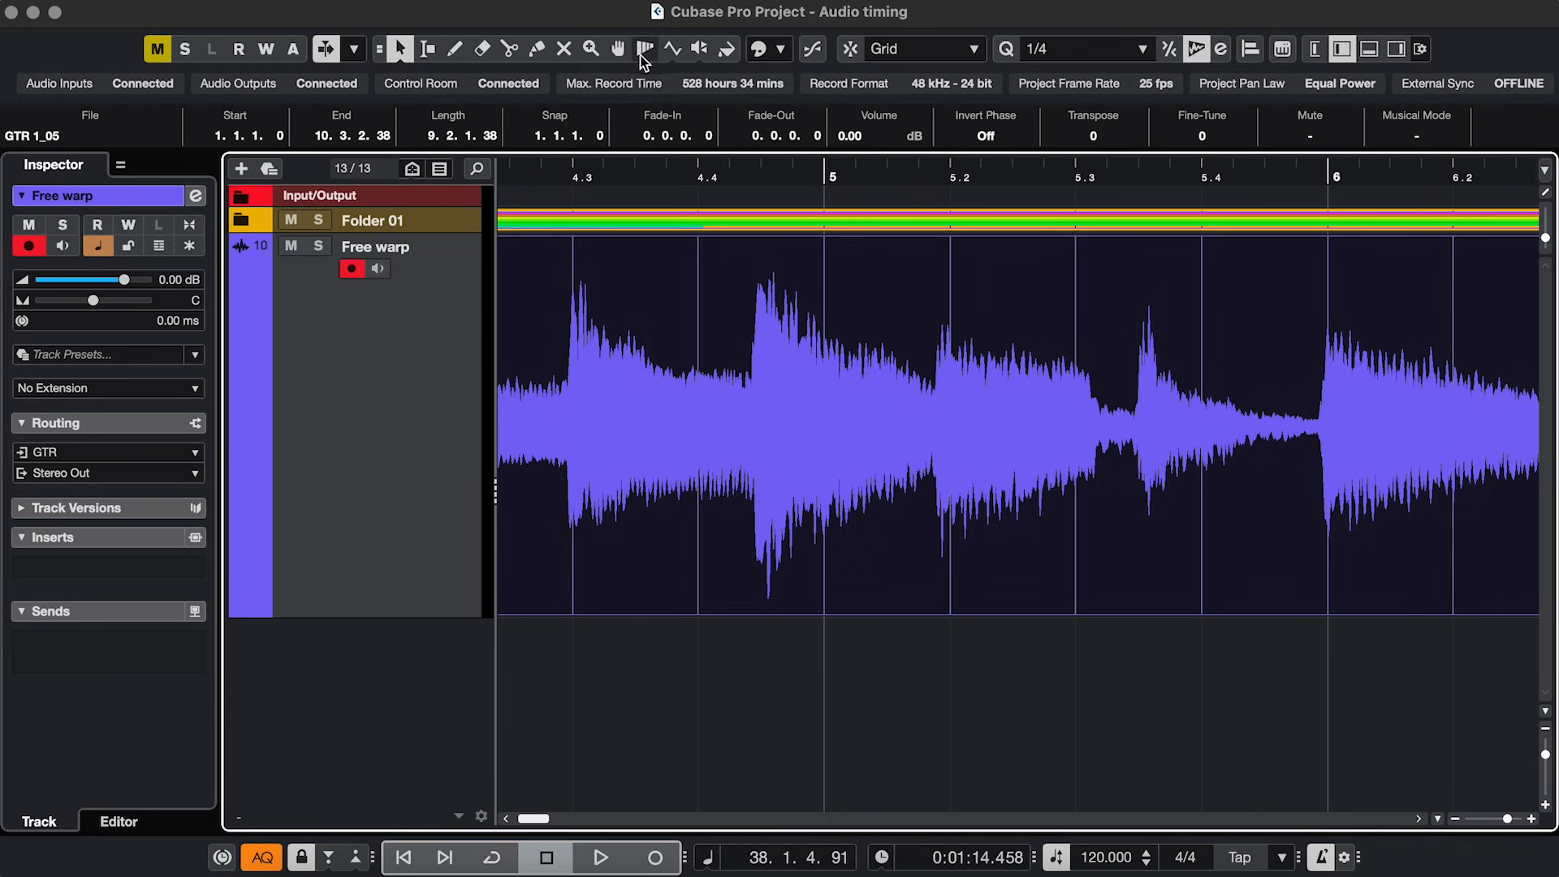
Step: Switch the Warp tool to Free Warp and drag two guitar note attacks onto their beat lines
click(643, 49)
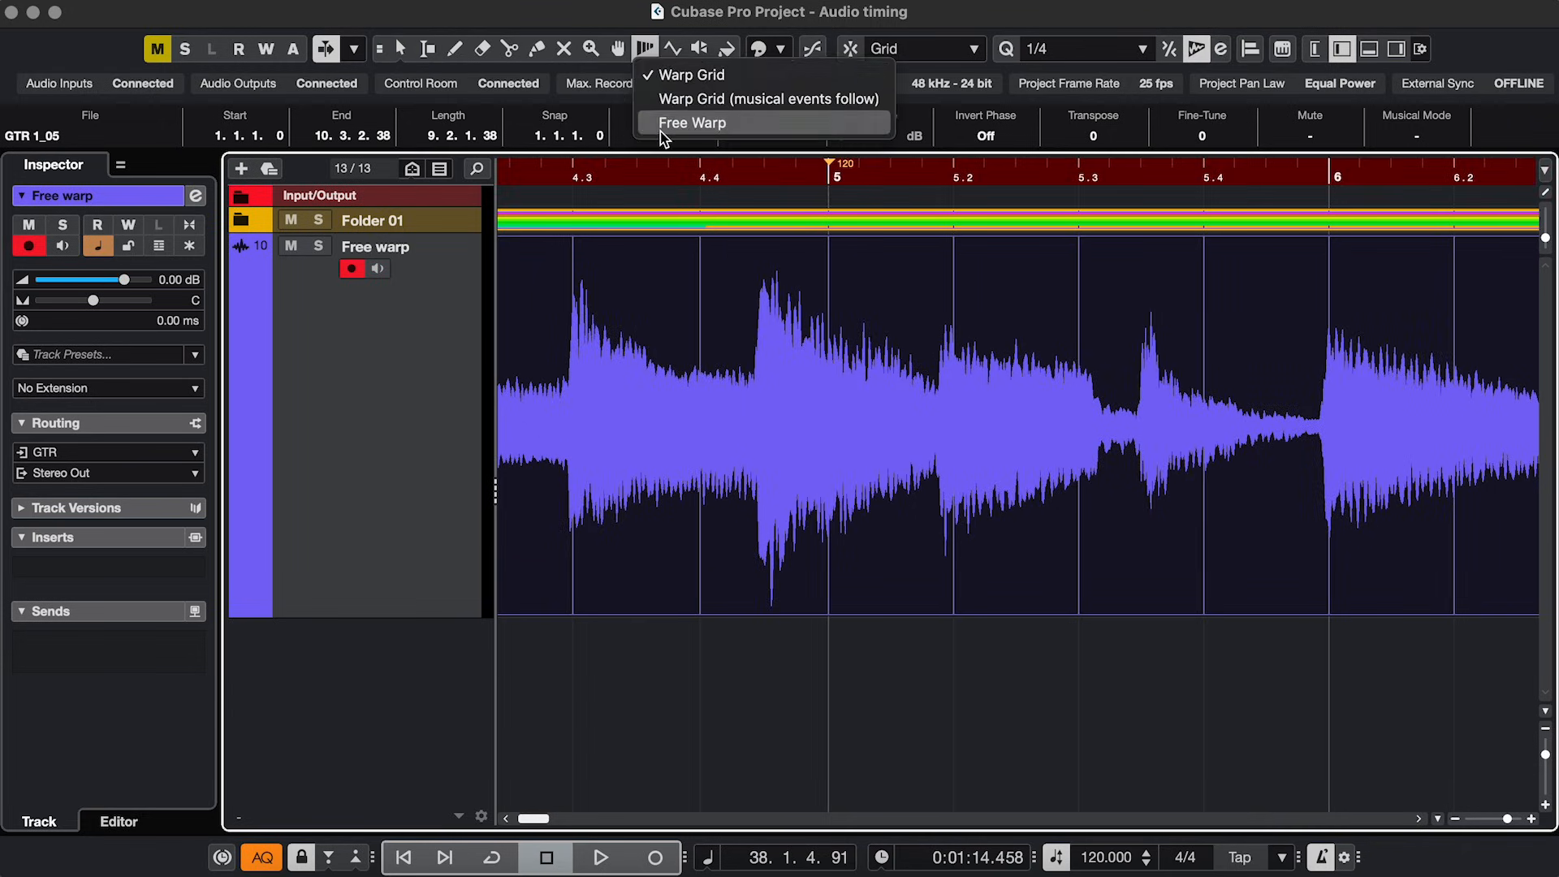
click(690, 124)
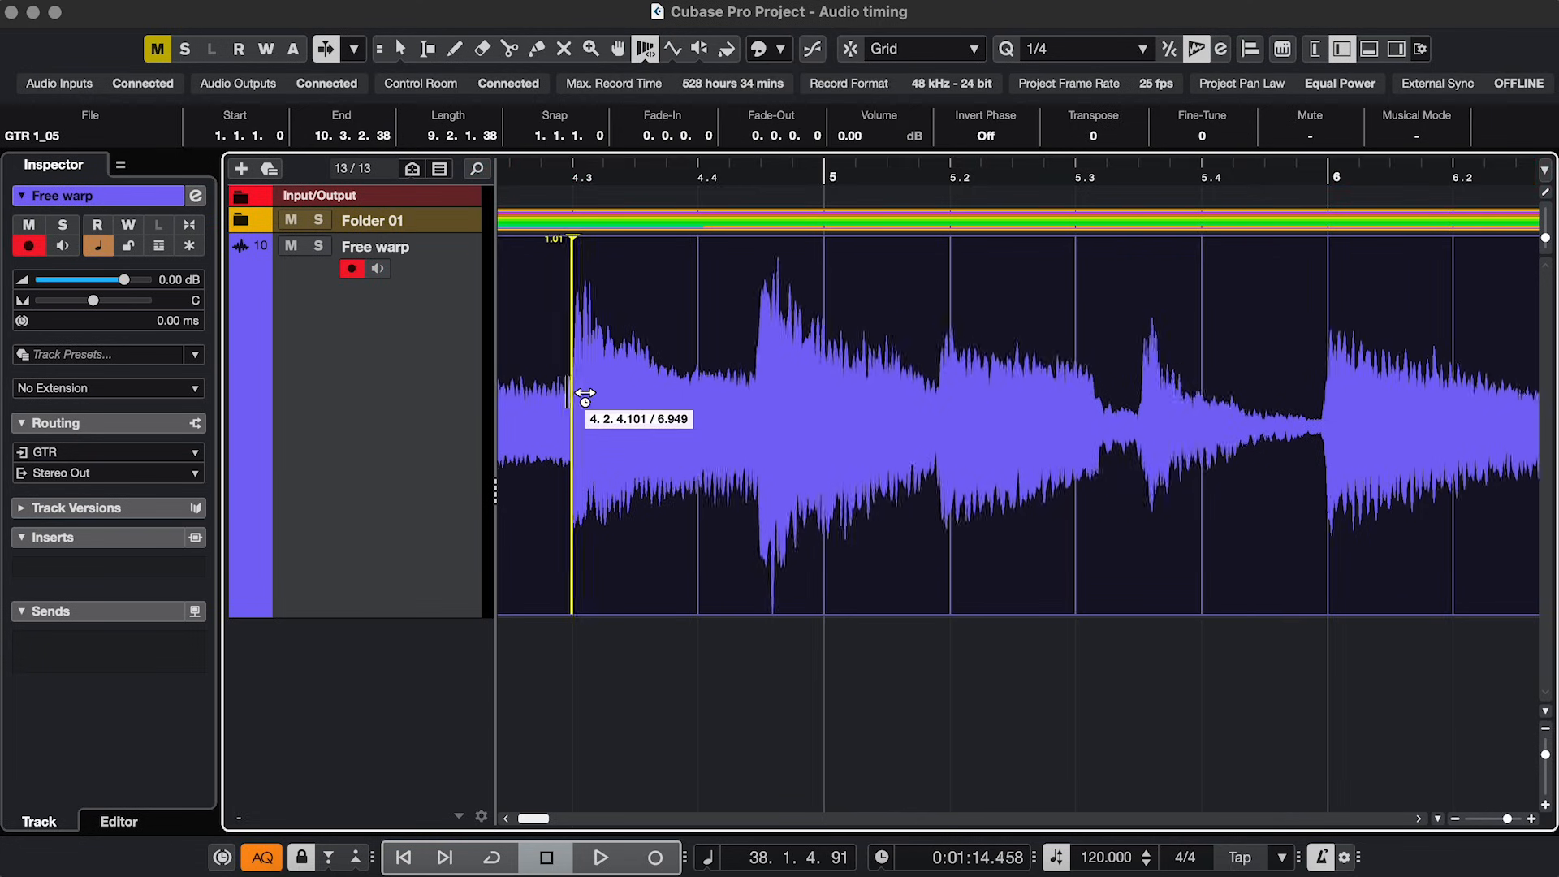
drag(572, 417, 950, 432)
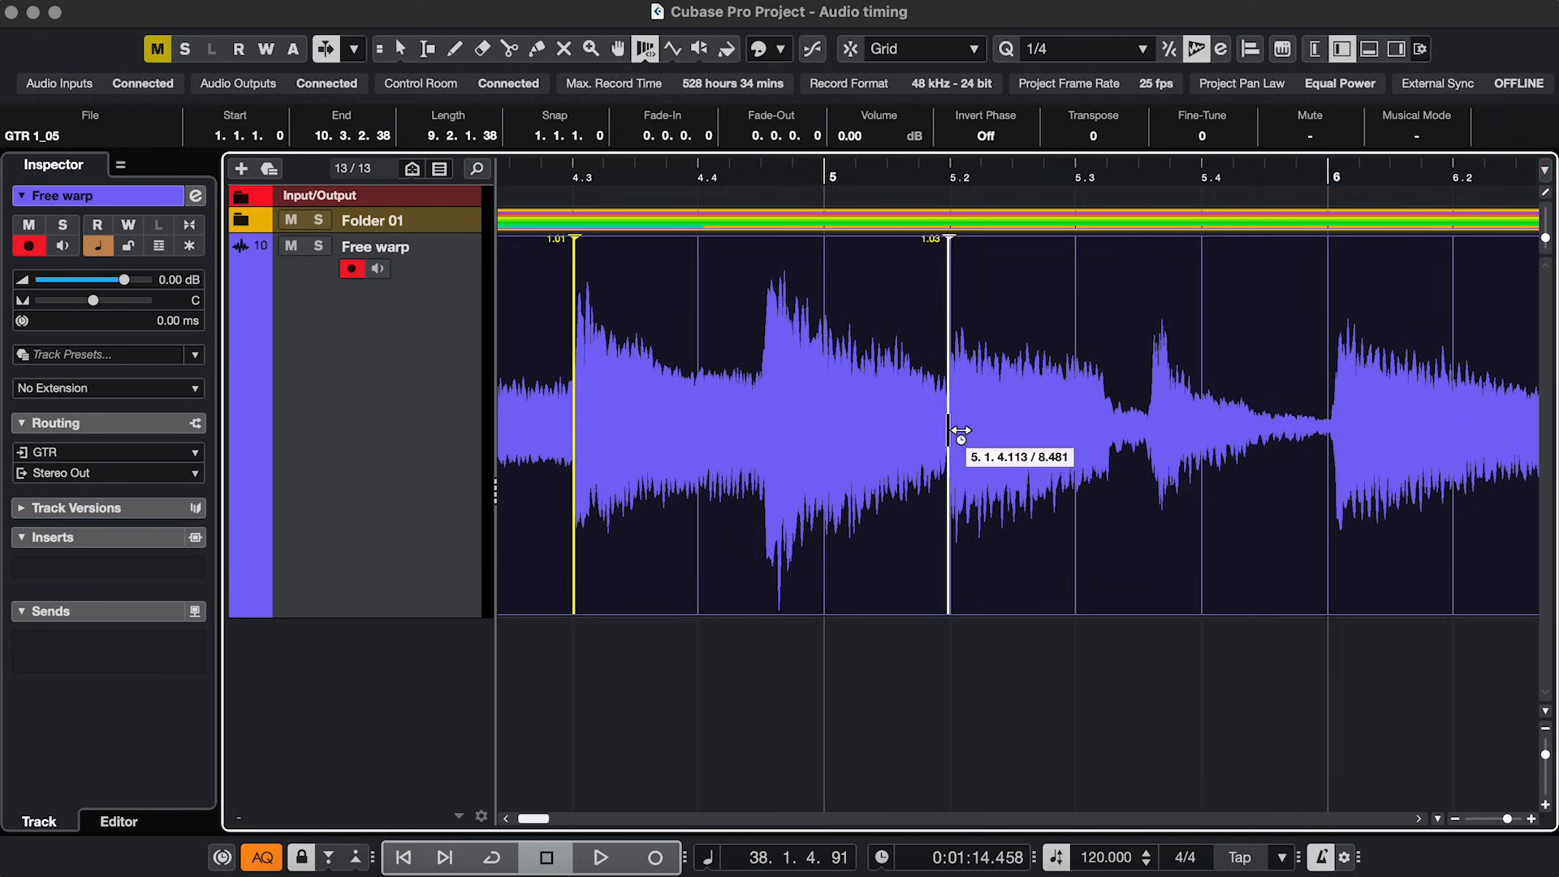
drag(955, 427, 1203, 402)
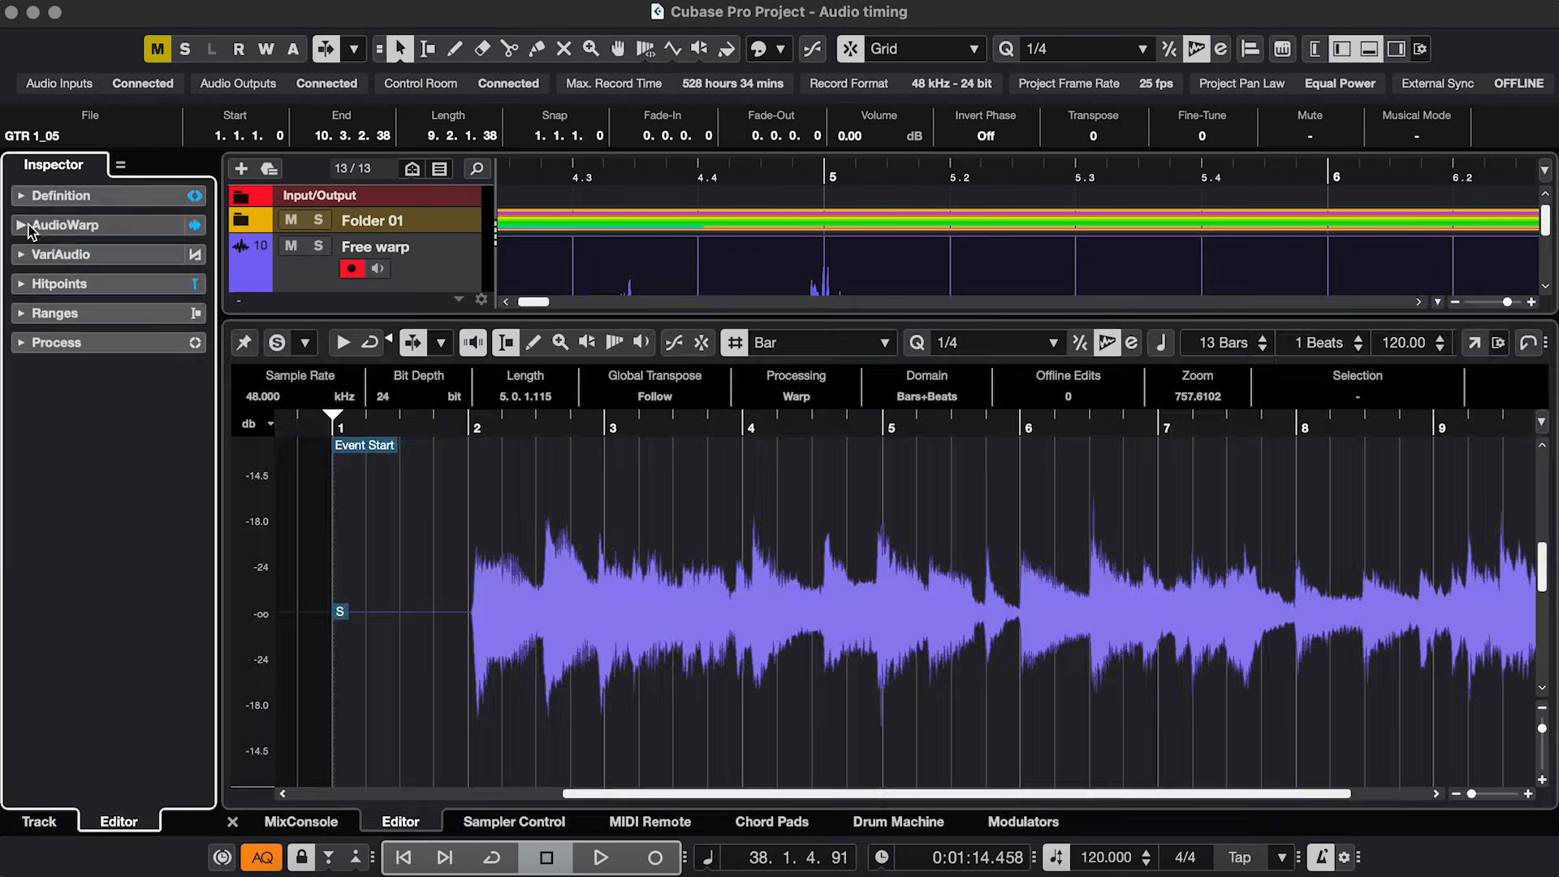
click(62, 224)
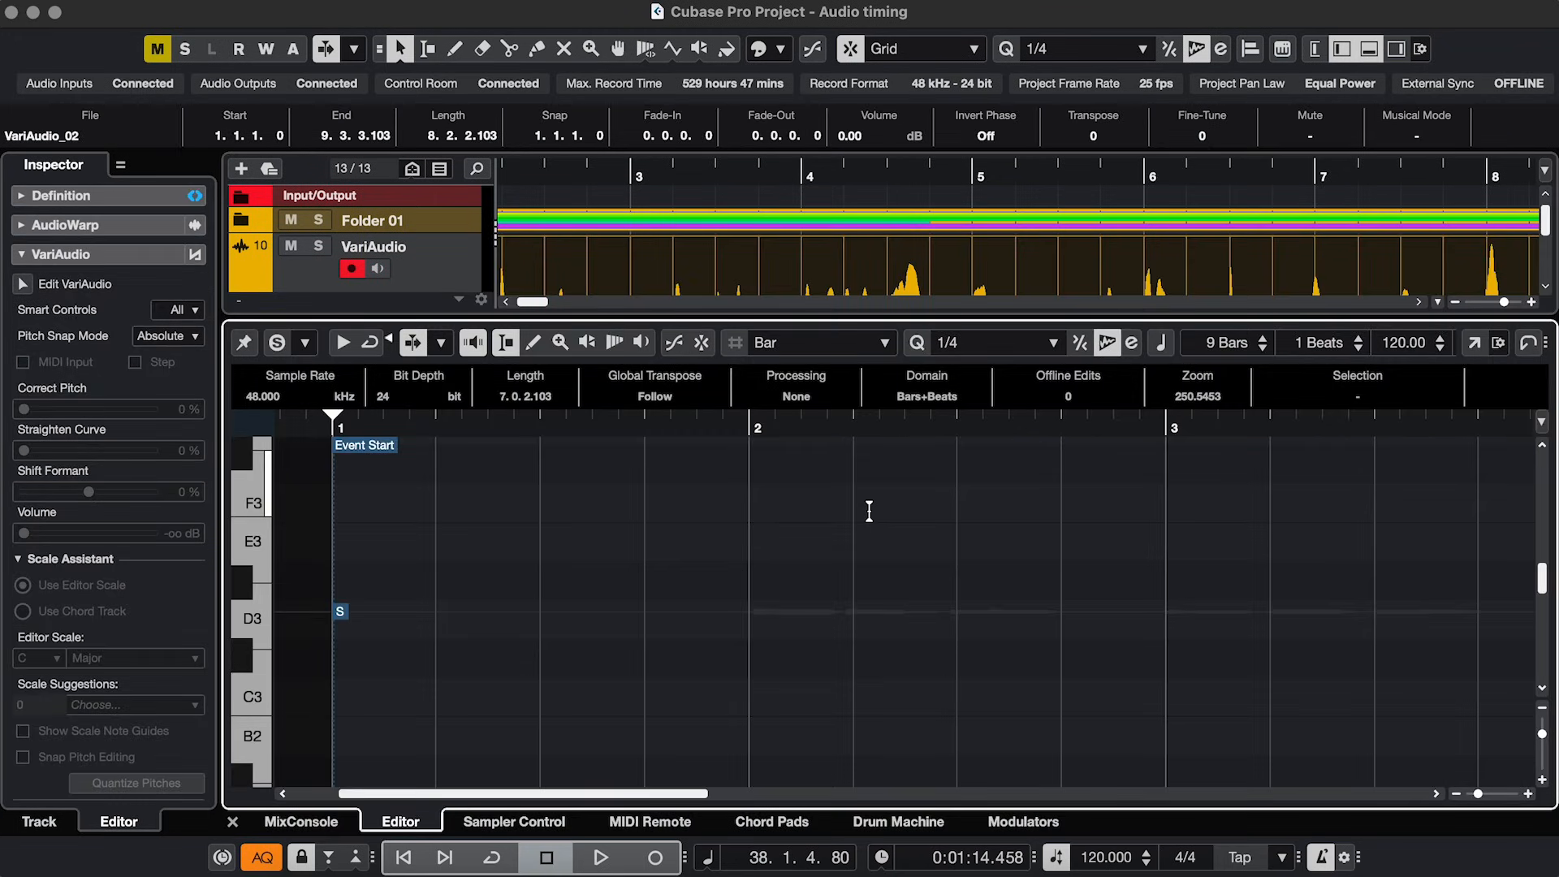
Step: Analyse the vocal into VariAudio segments and stretch one note's edge to shift its timing
click(19, 283)
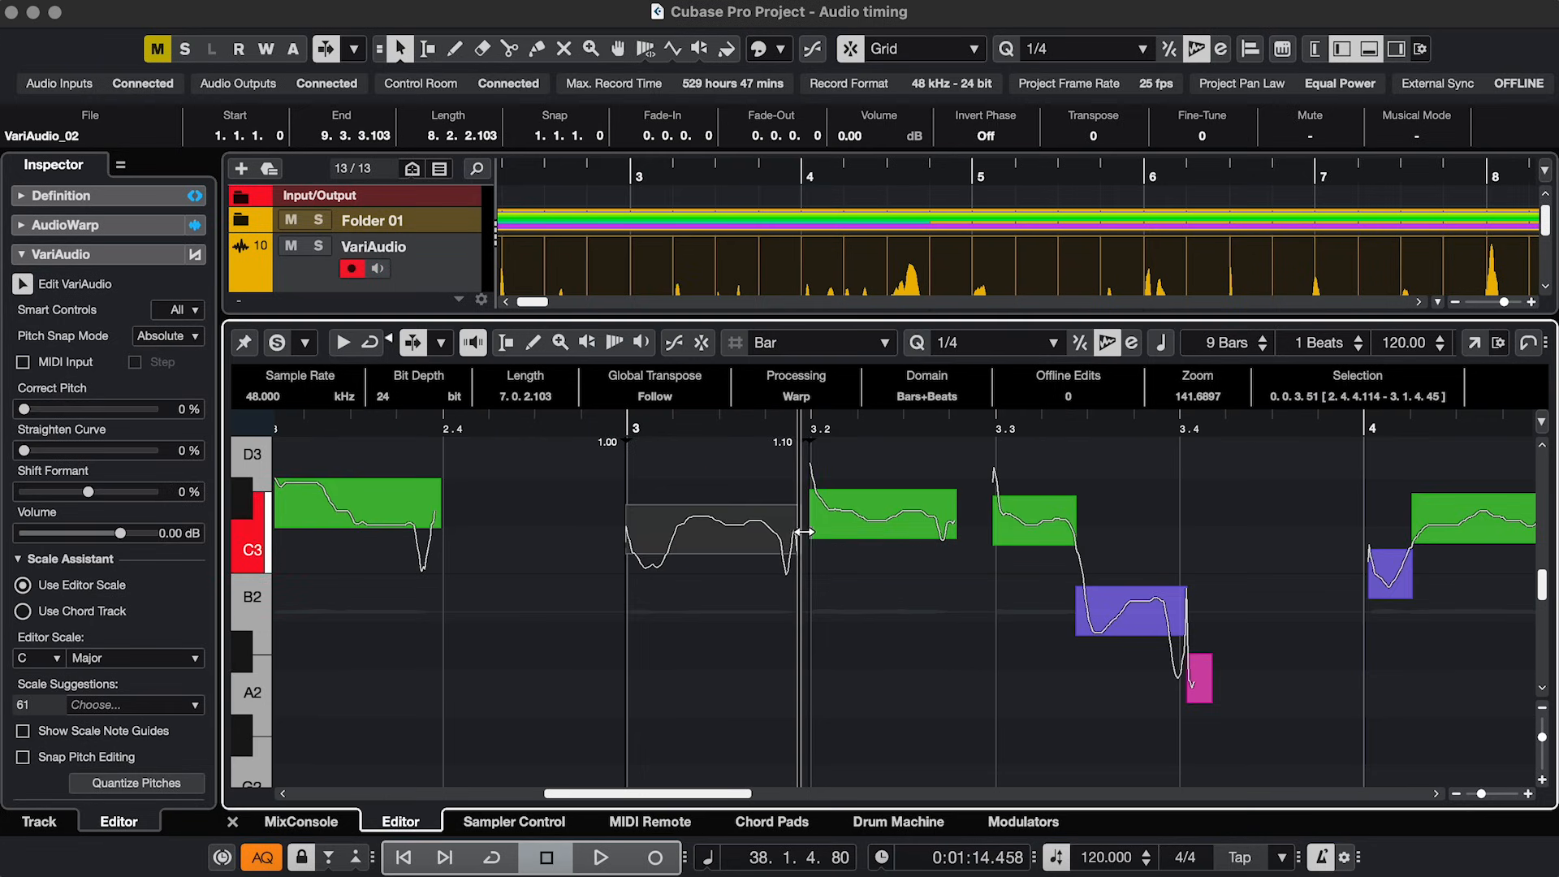
drag(807, 532, 614, 527)
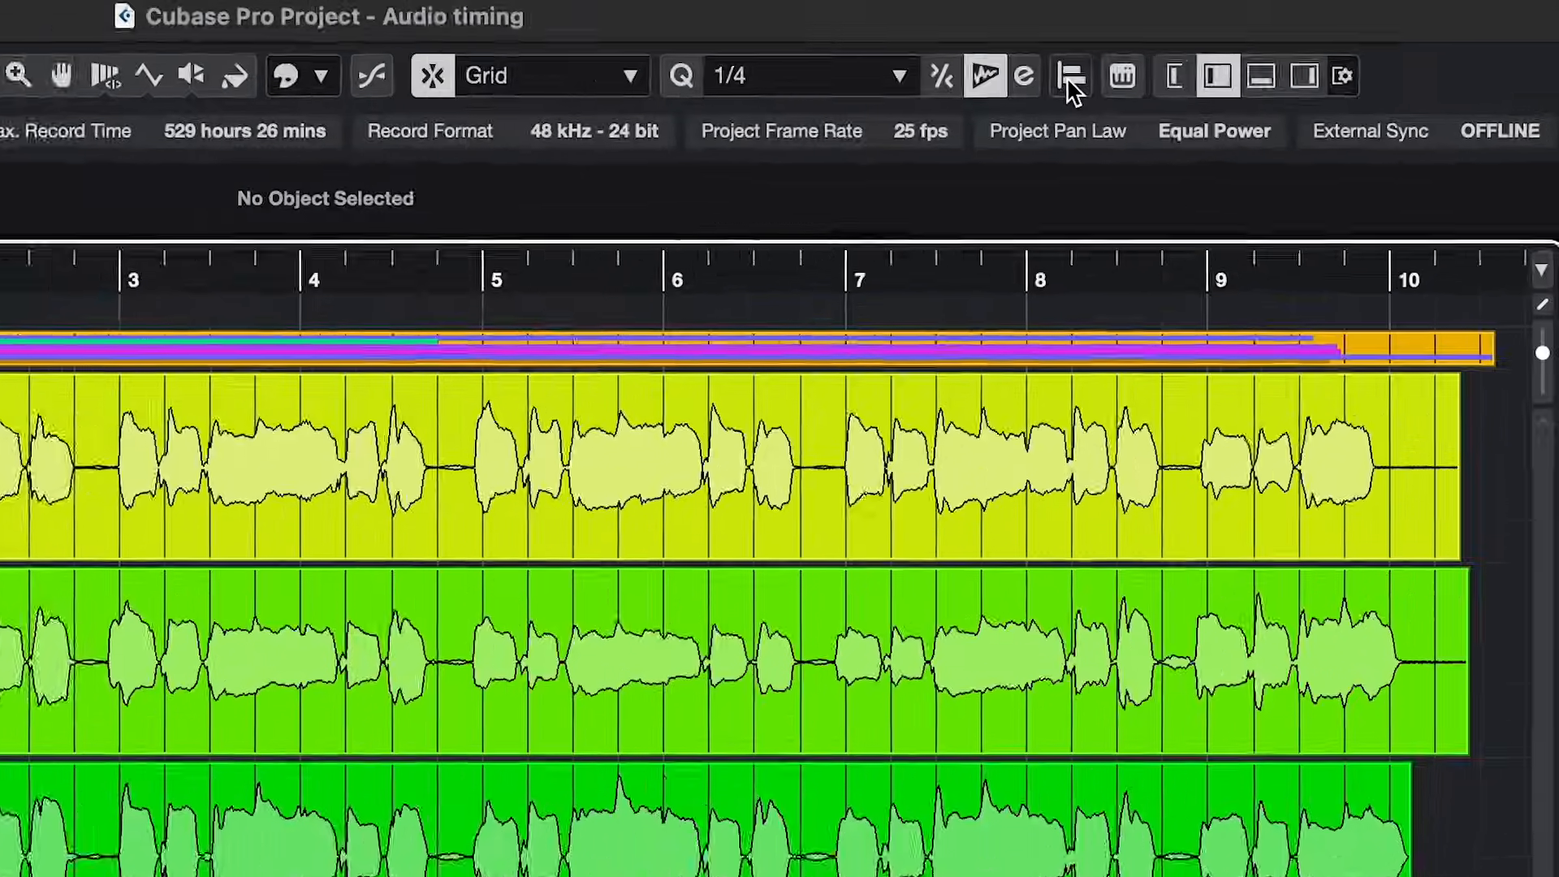
Step: Align the other takes to Align 01 as reference with Prefer Time Shifting enabled
click(1067, 75)
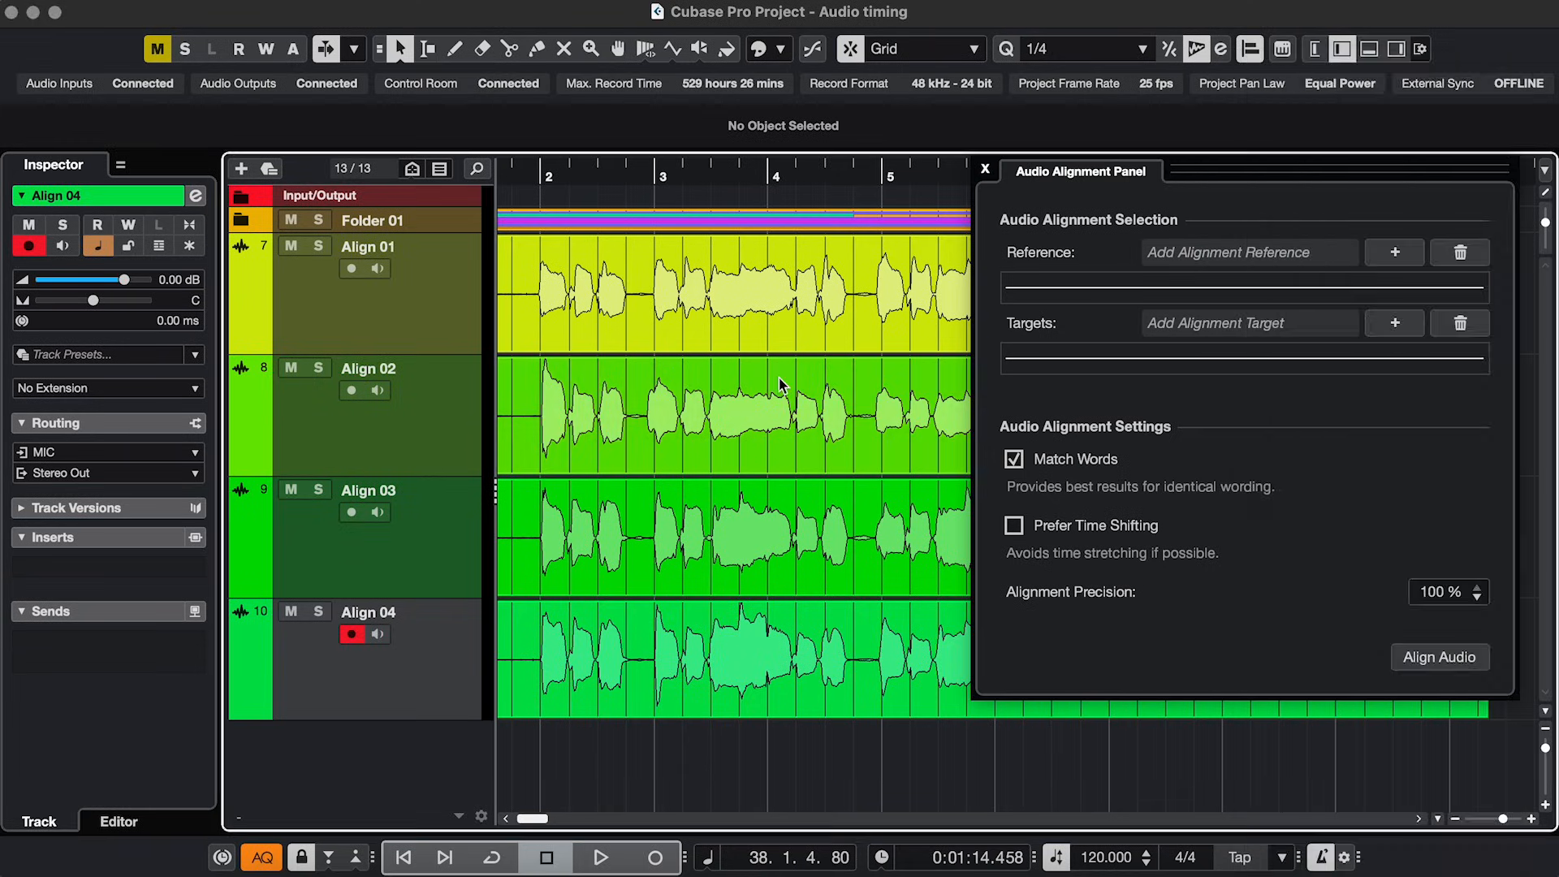
click(722, 292)
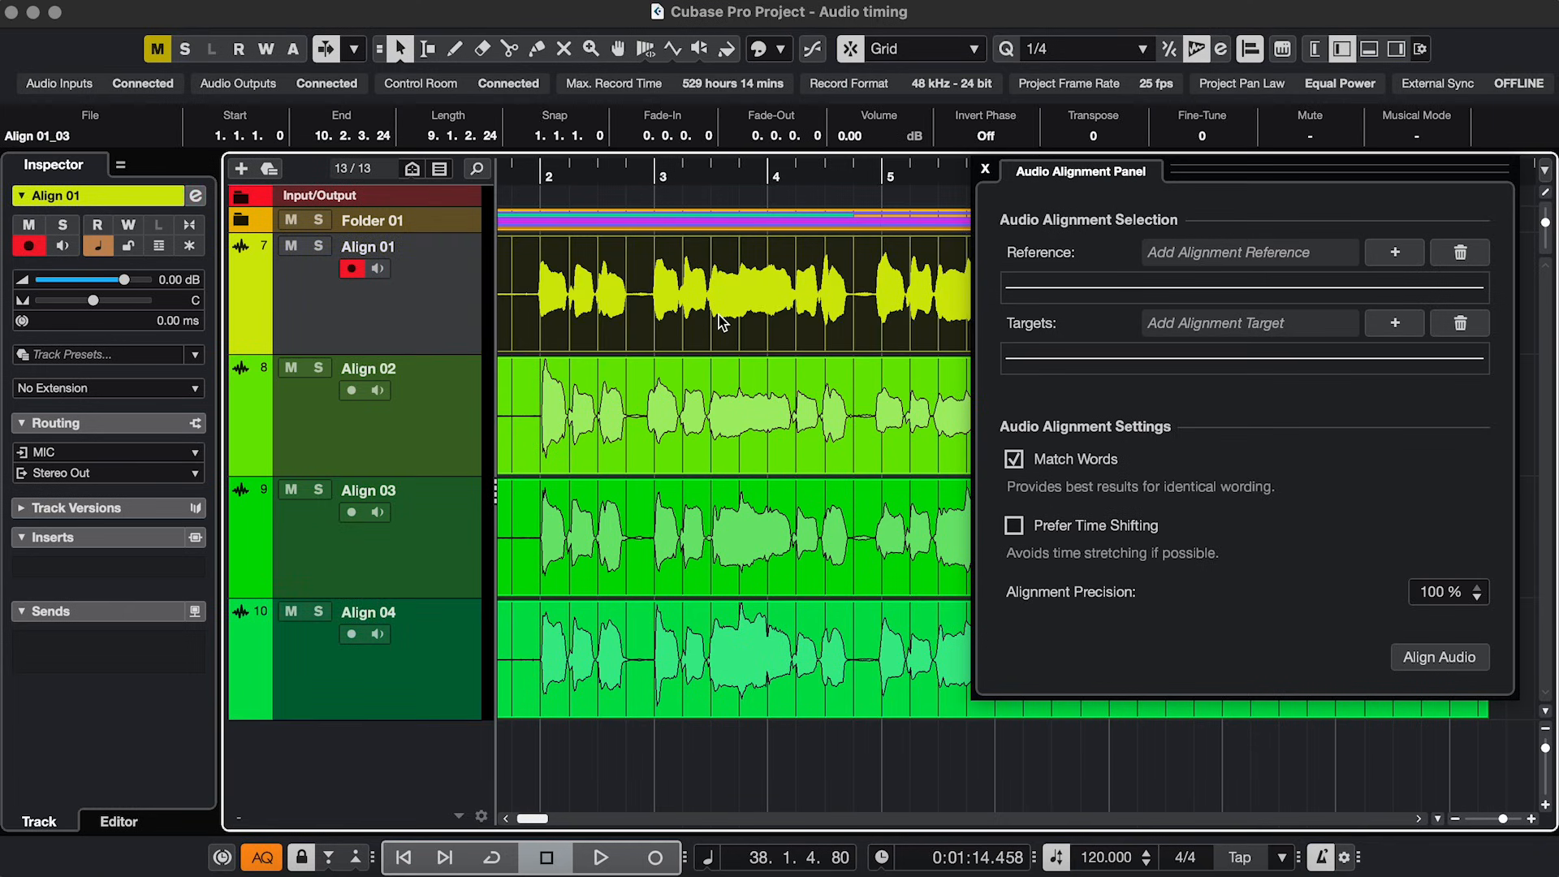
mouse_move(1393, 251)
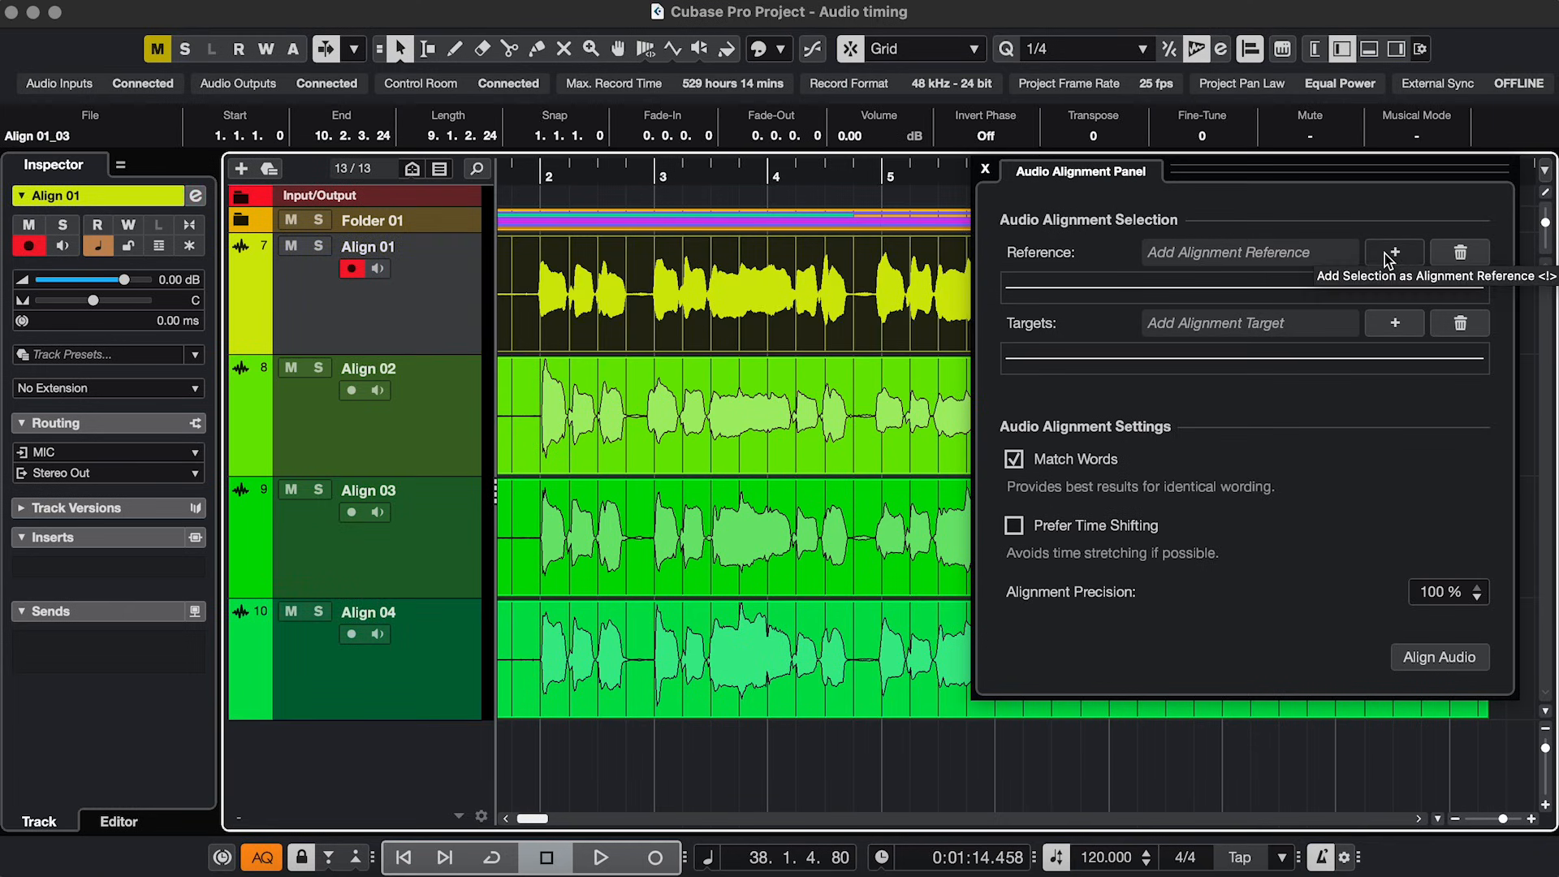
click(1394, 252)
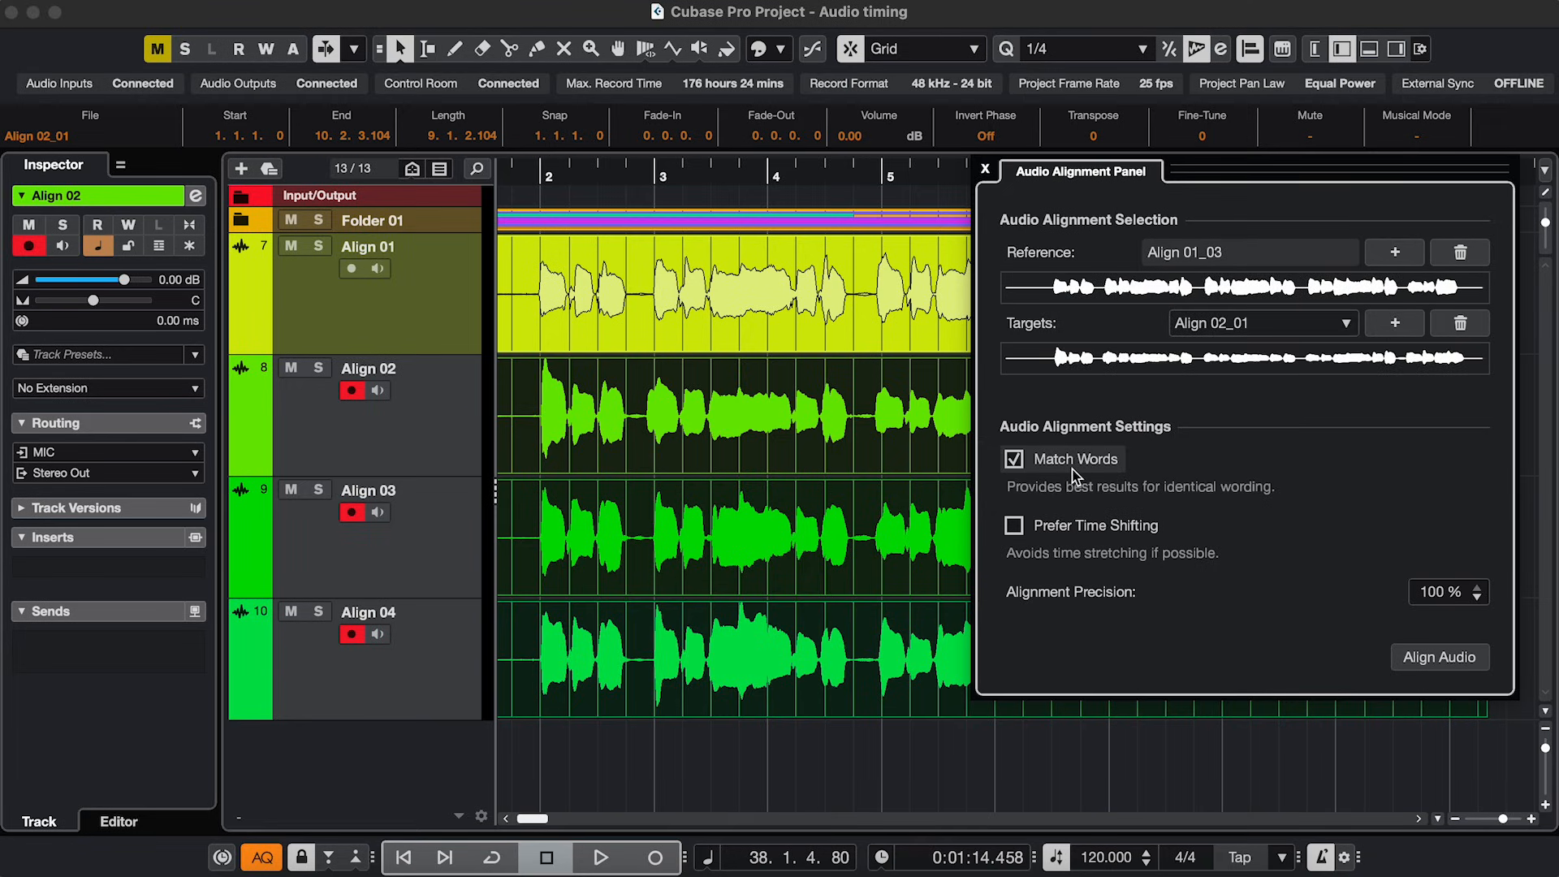
mouse_move(1013, 534)
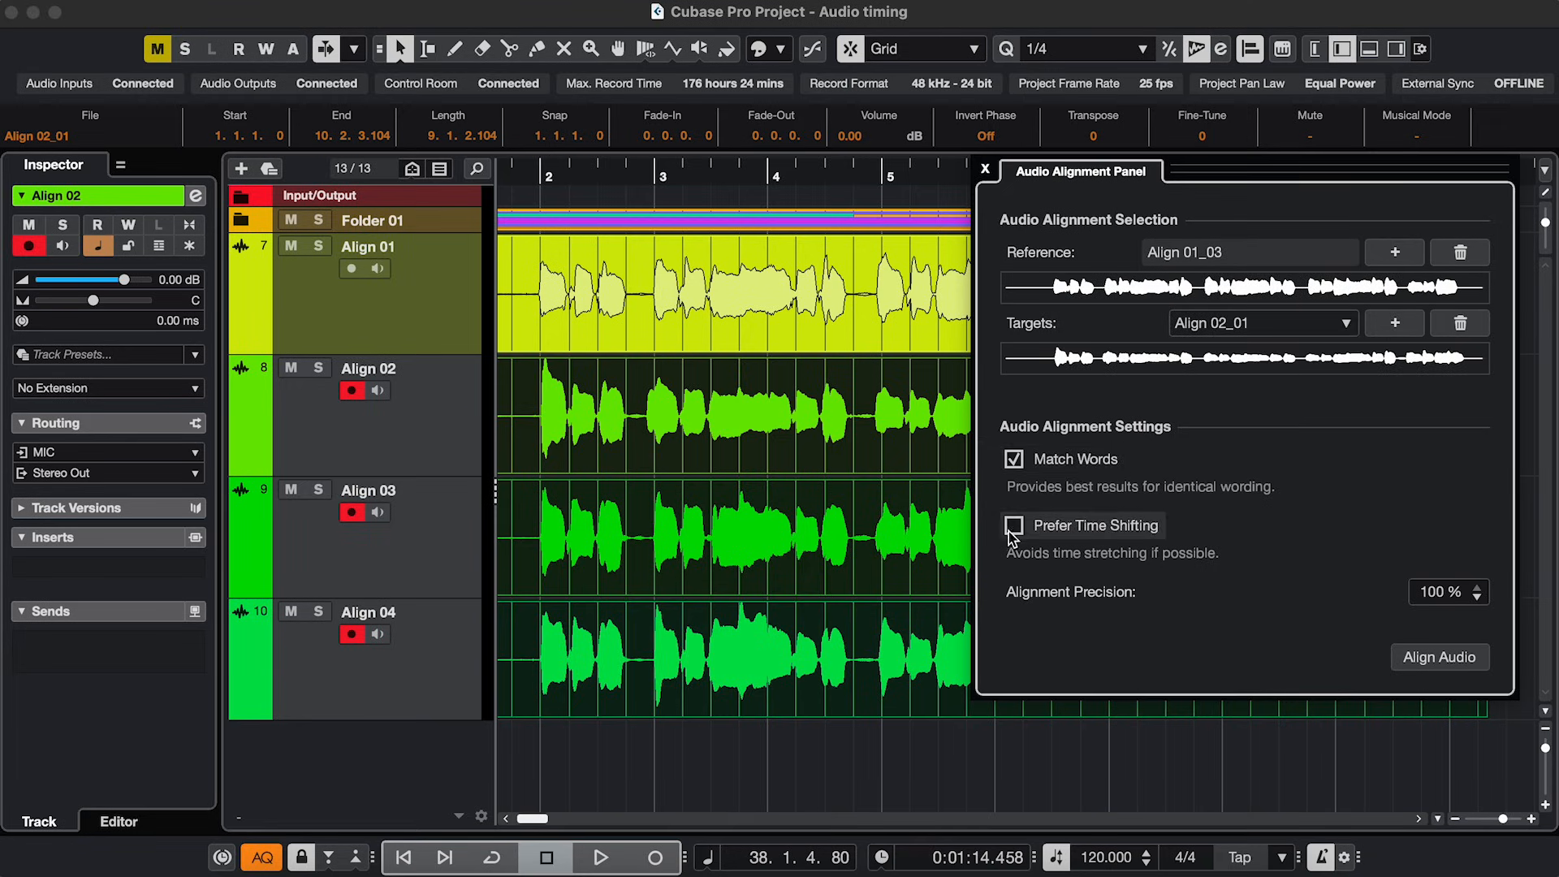
click(1013, 526)
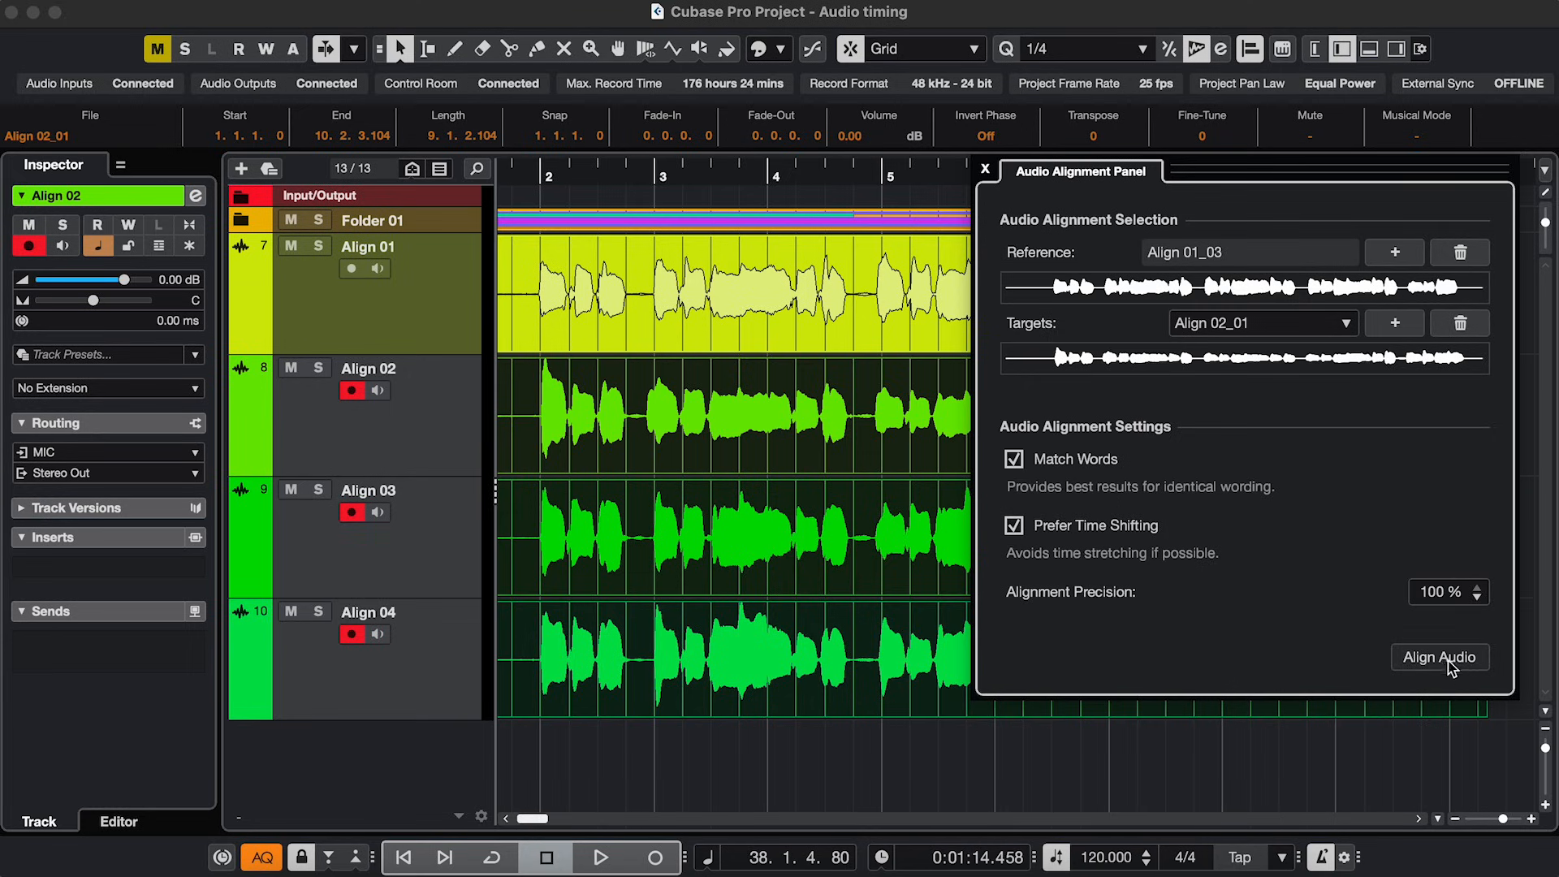
click(1439, 656)
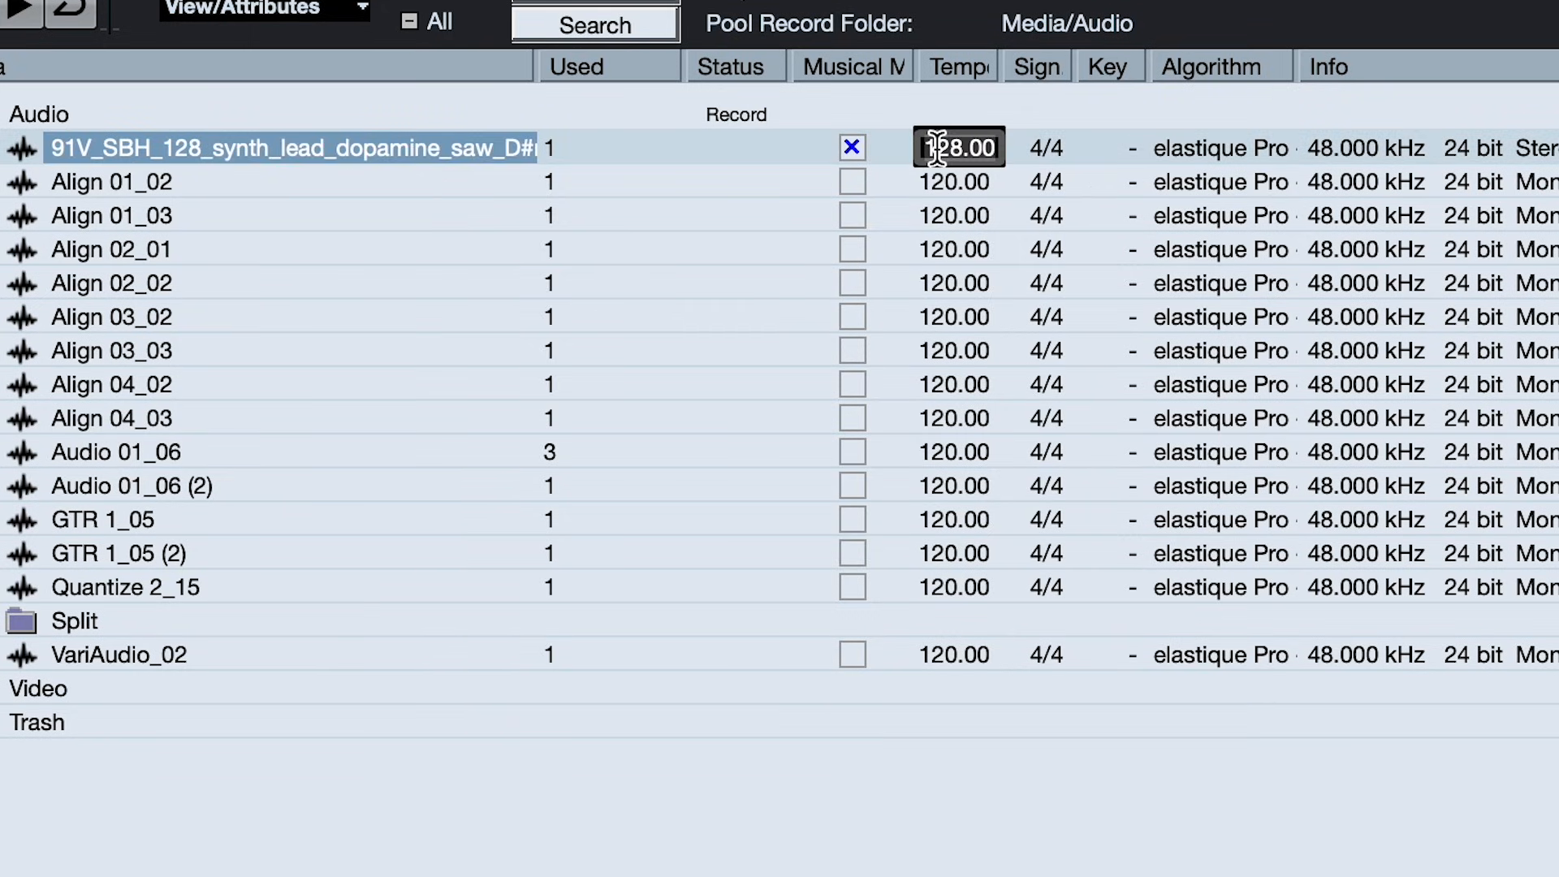
Step: Enter 110.00 as the synth lead loop's tempo in the Pool
text(110.00)
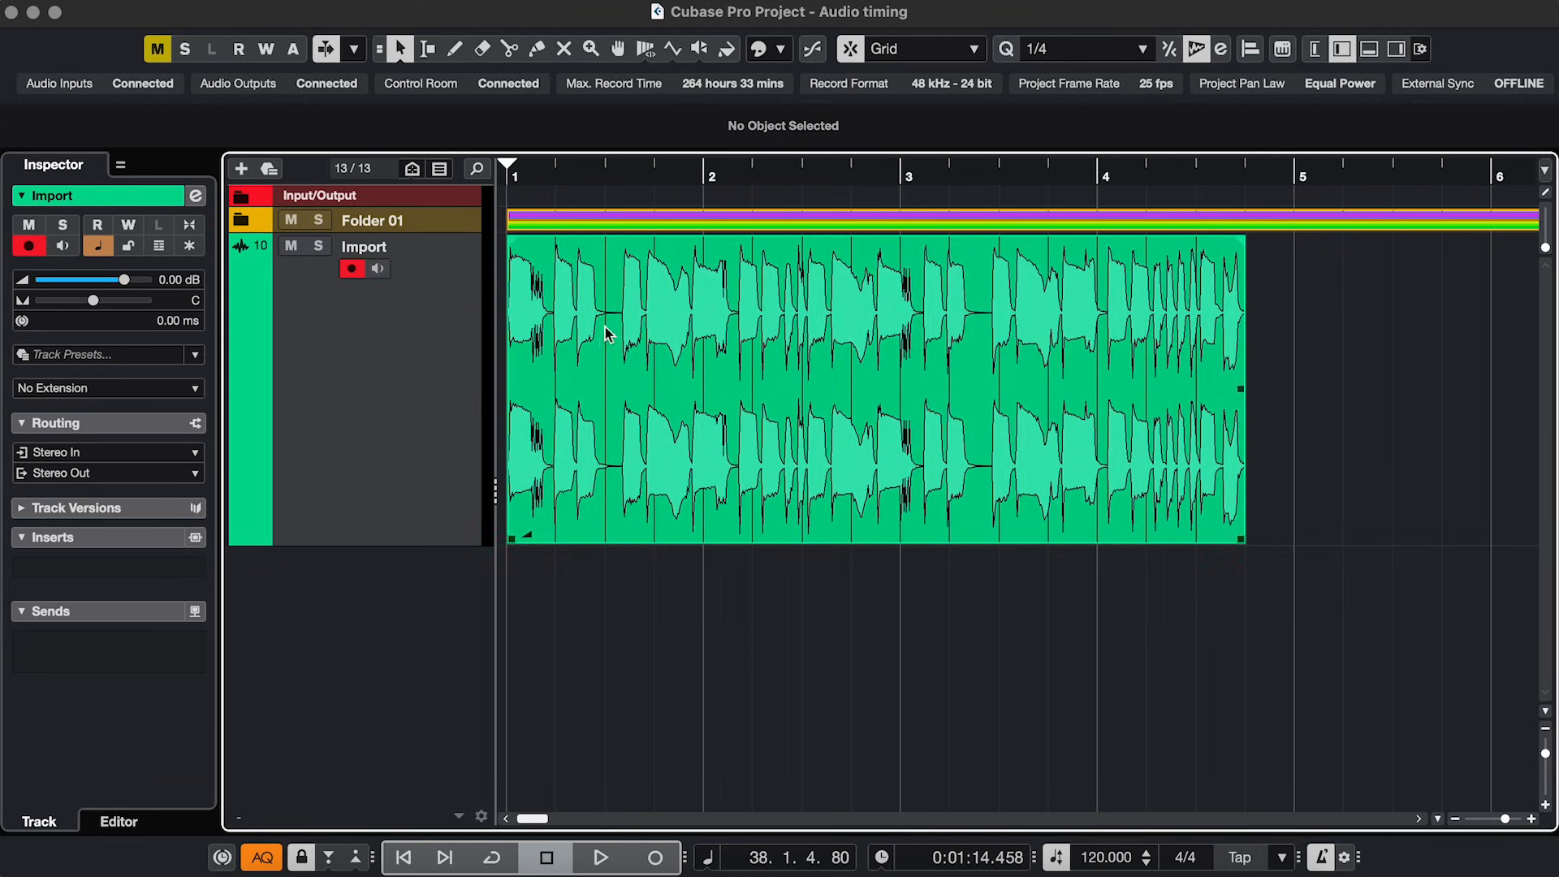
Step: Apply a Direct Offline Time Stretch to the synth loop so it spans four bars
click(399, 47)
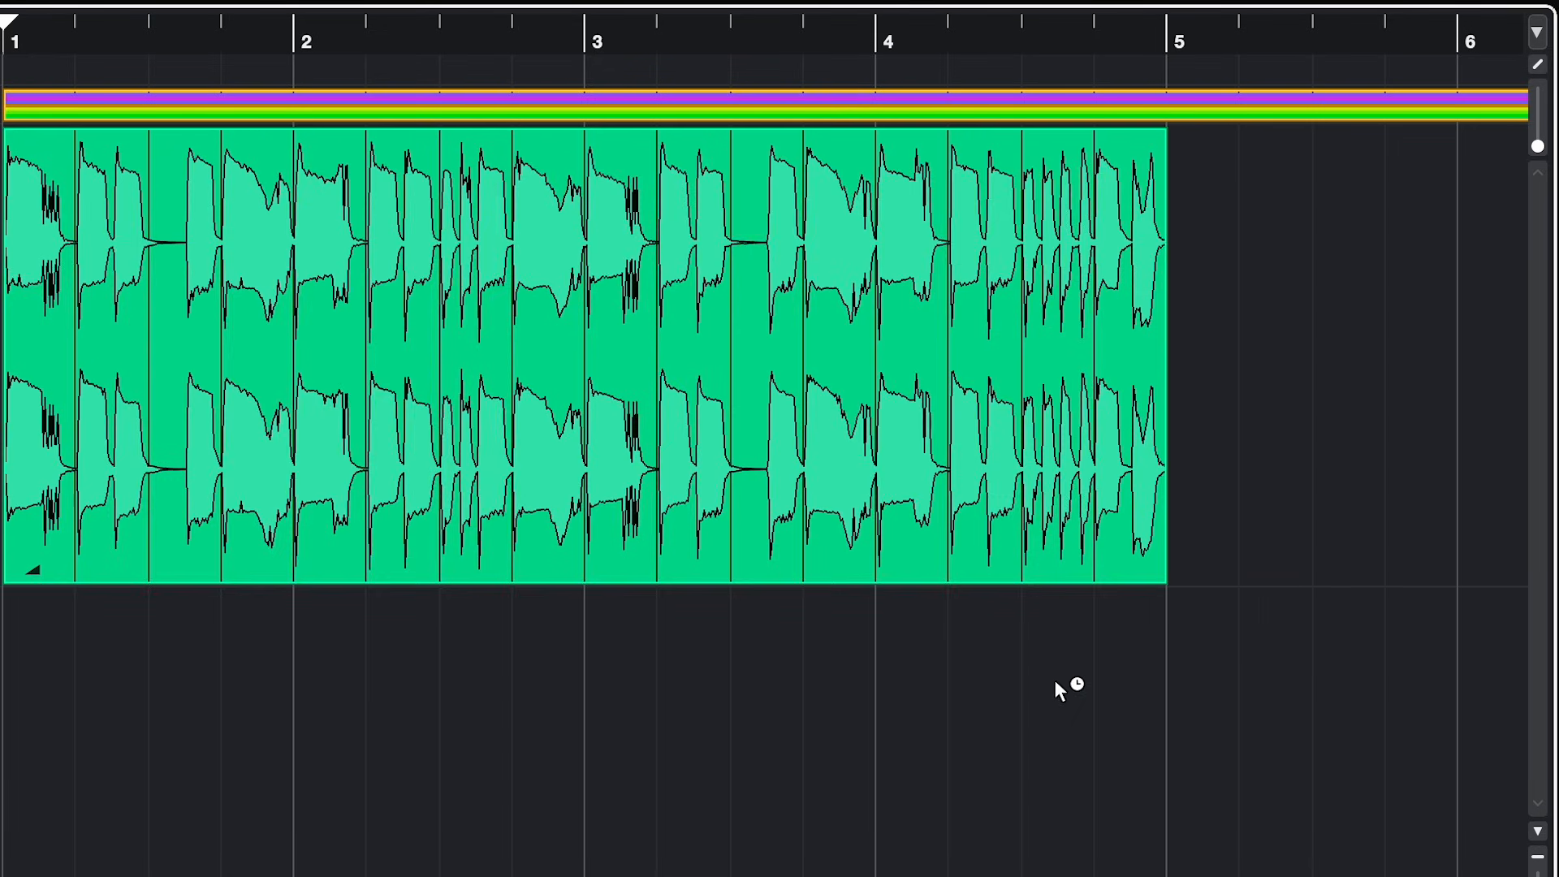
click(308, 11)
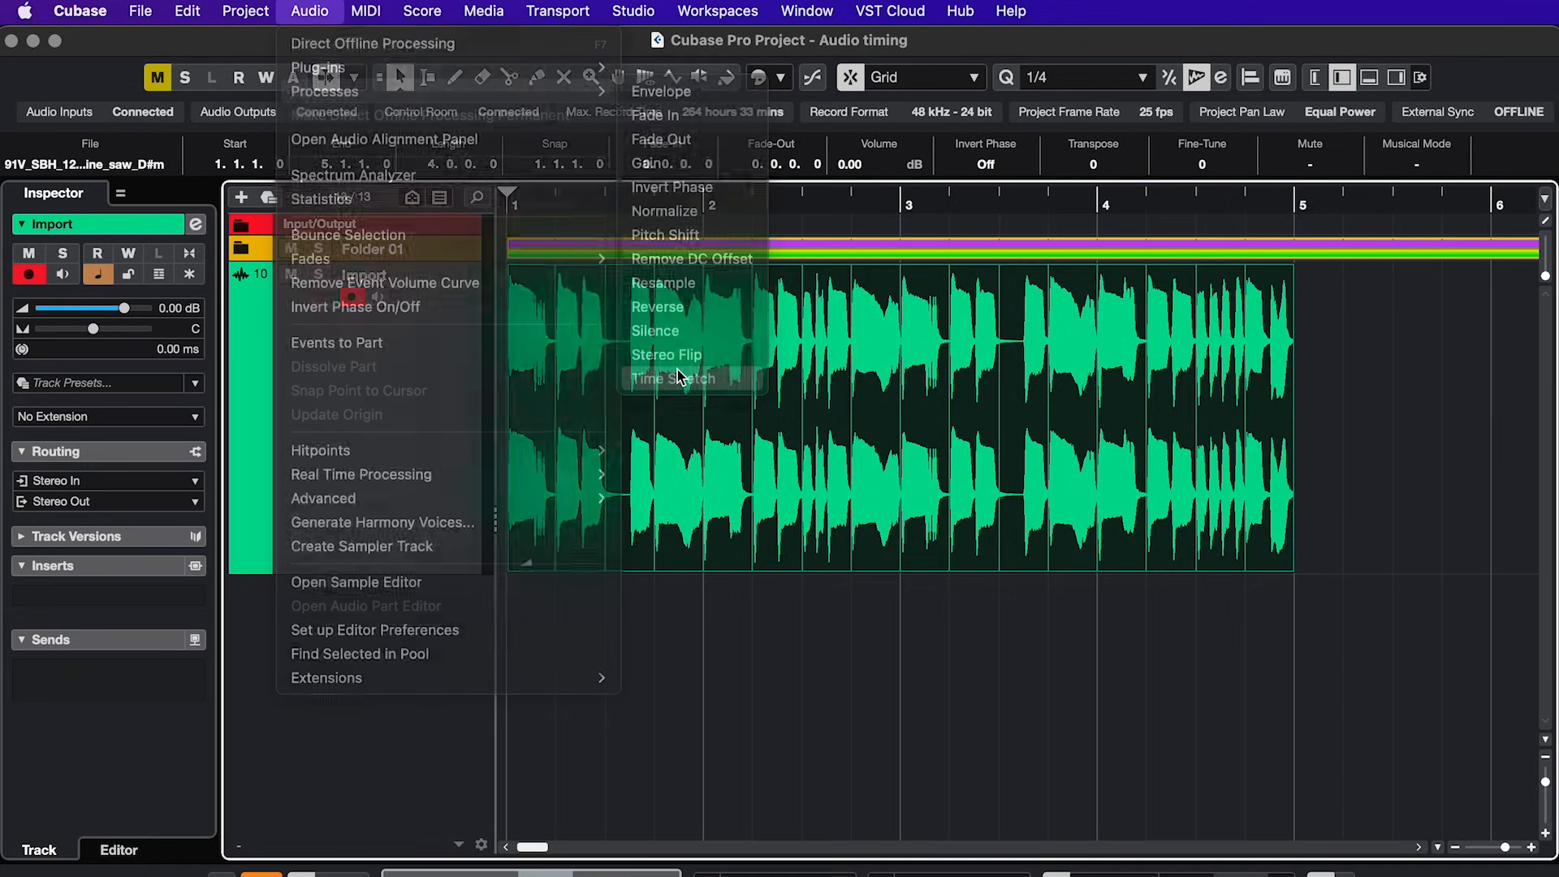
click(672, 379)
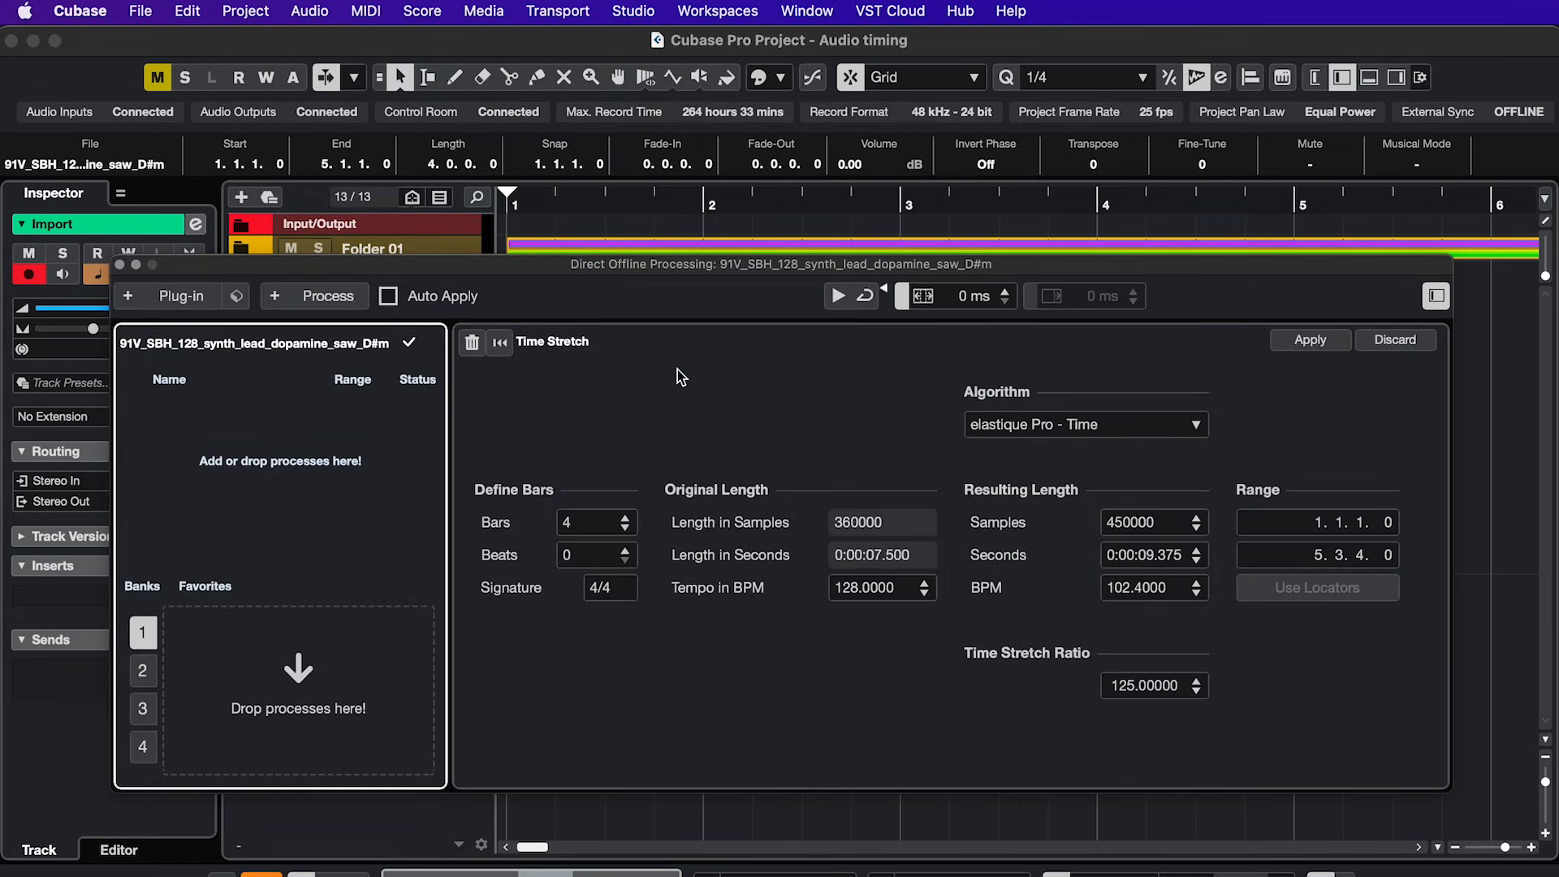
click(1309, 341)
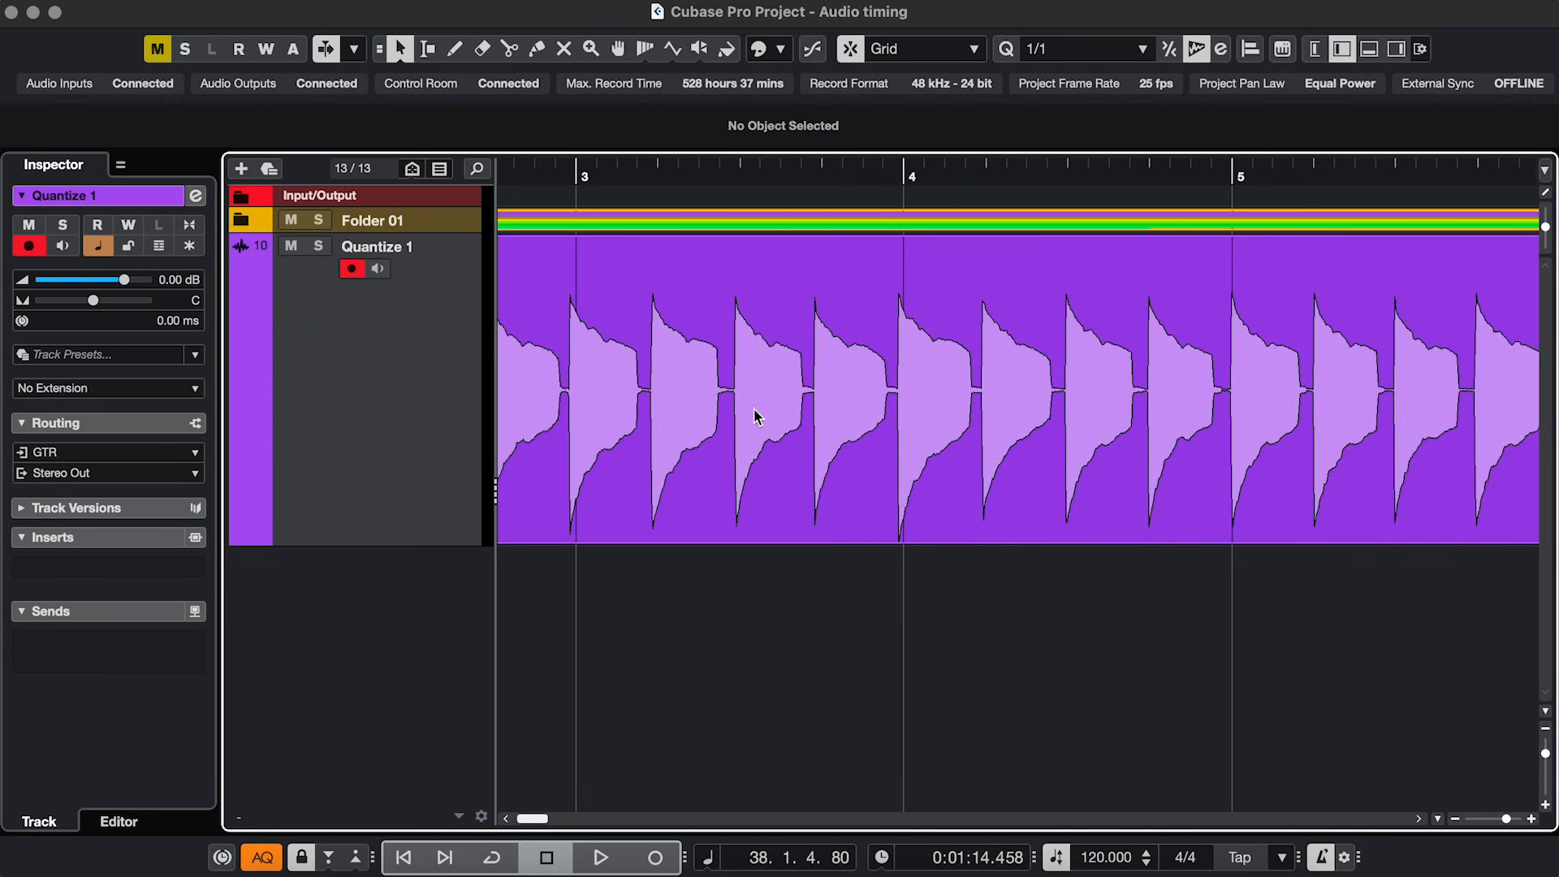
mouse_move(806, 409)
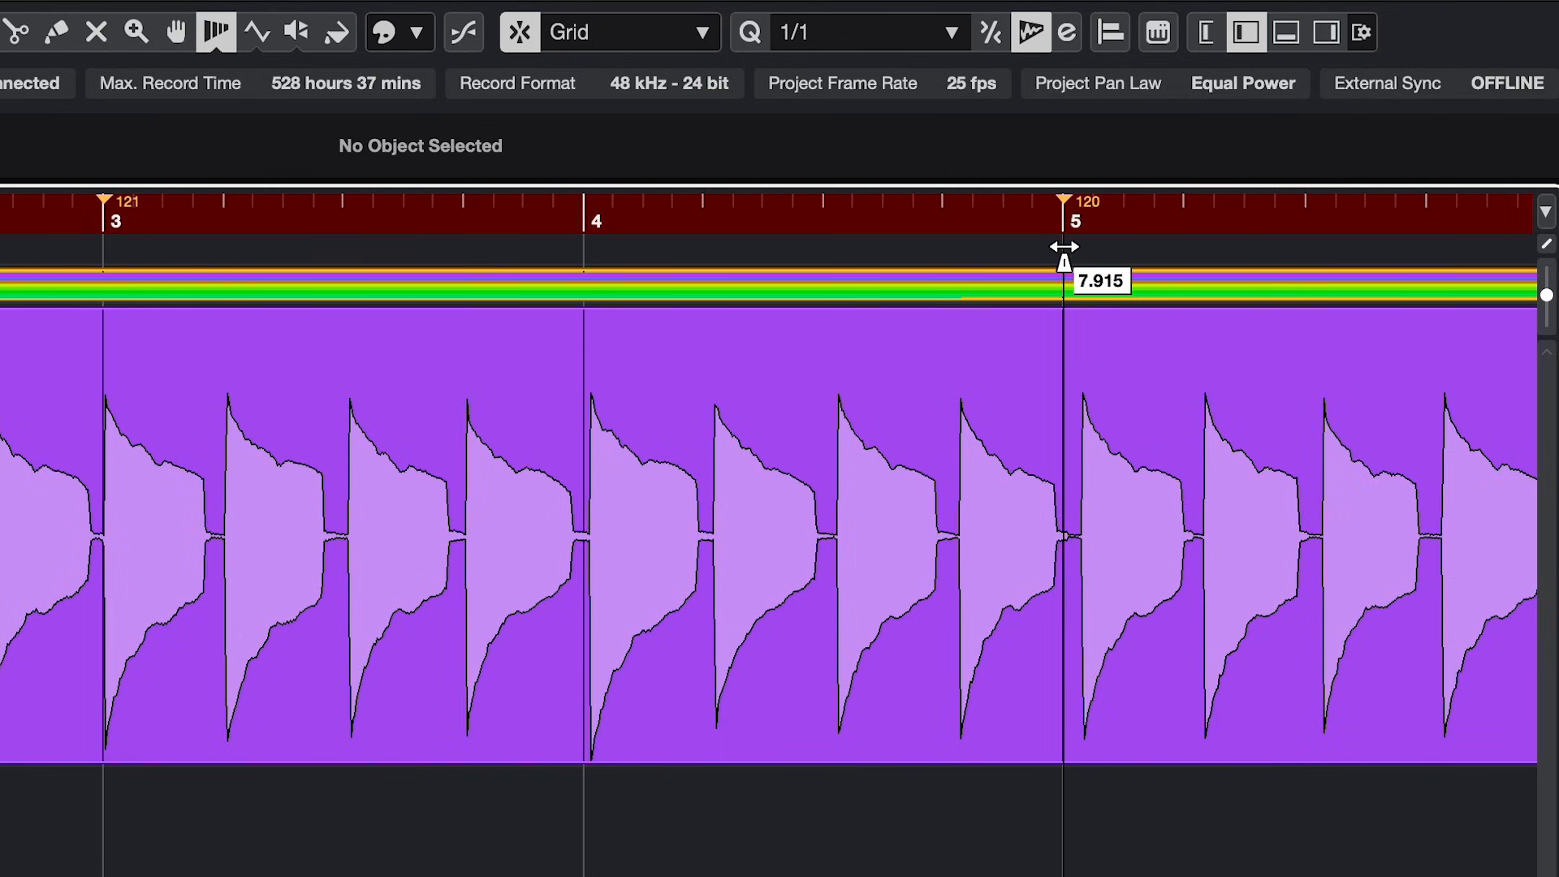
Step: Grid-warp bar 4 onto the matching Quantize 1 note attack, creating a tempo change
drag(1062, 247, 614, 258)
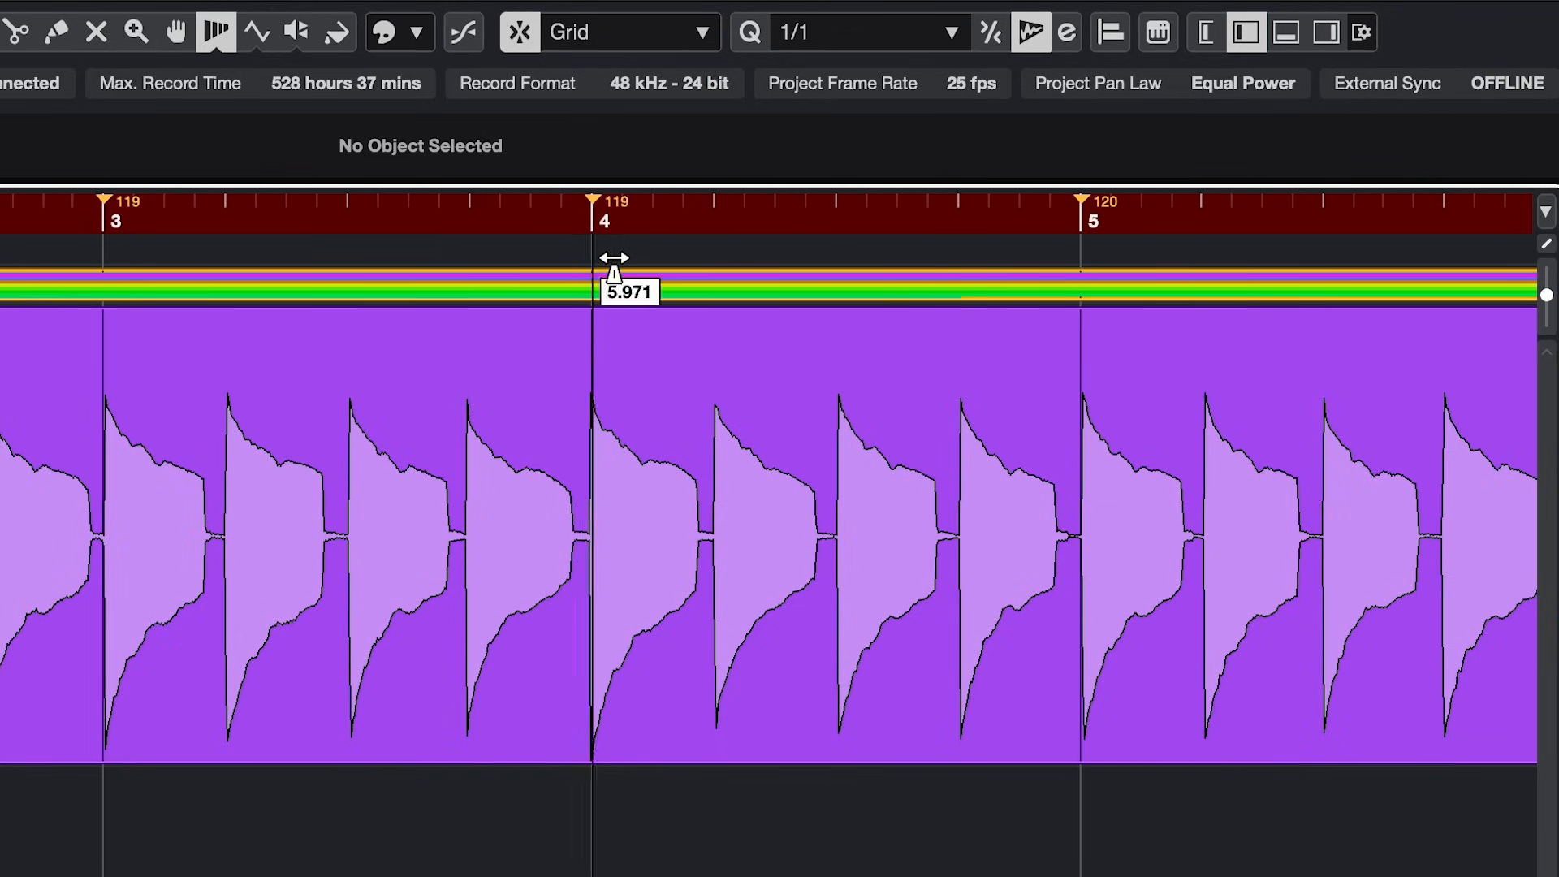